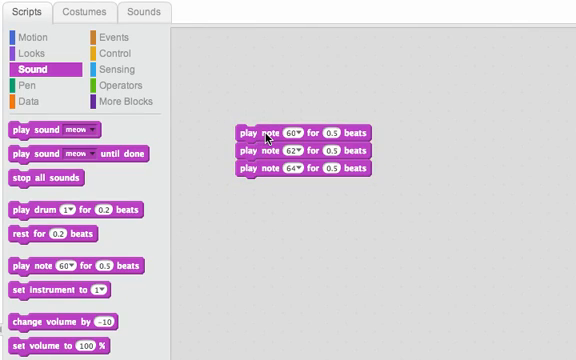
# Duplicate the three-note sequence (60, 62, 64) into a twelve-block stack
pyautogui.rightClick(268, 134)
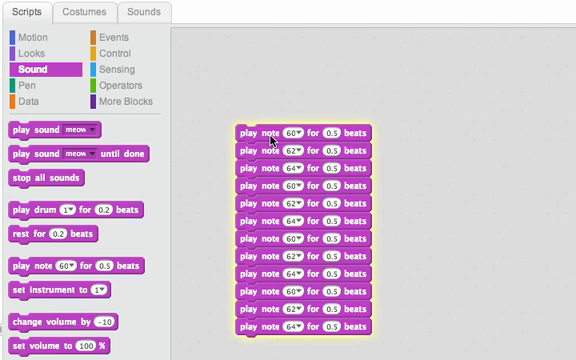
pyautogui.moveTo(277, 237)
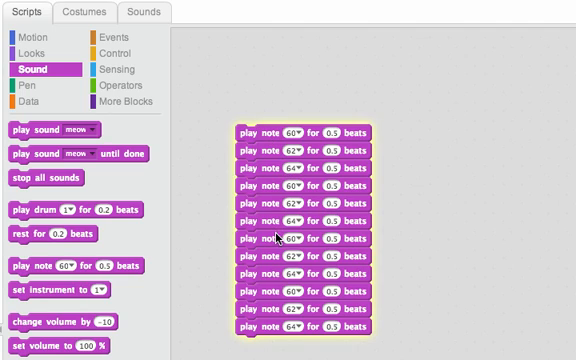
pyautogui.moveTo(285, 305)
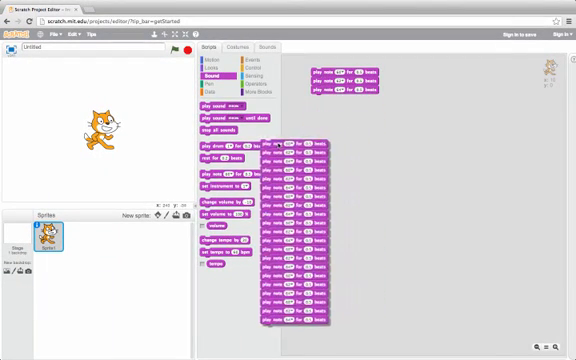
# Delete the duplicated notes, keeping only blocks 60, 62 and 64
pyautogui.click(253, 63)
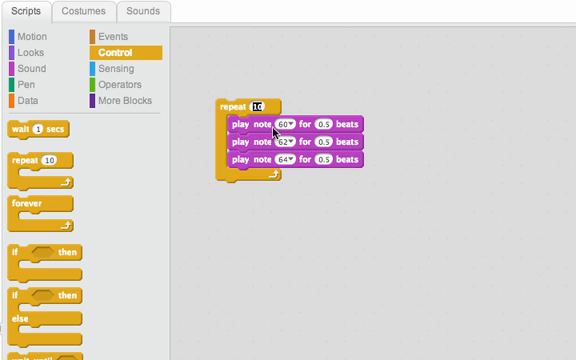
# Set the repeat loop count to 4 around the three note blocks
pyautogui.write('4')
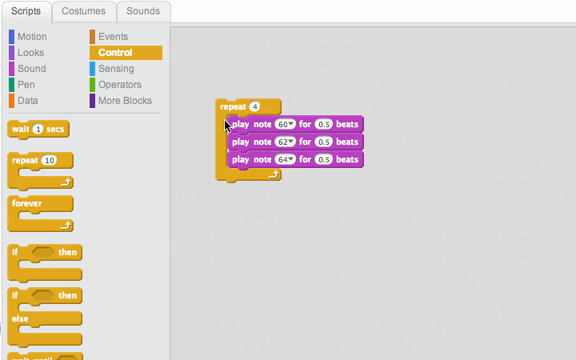